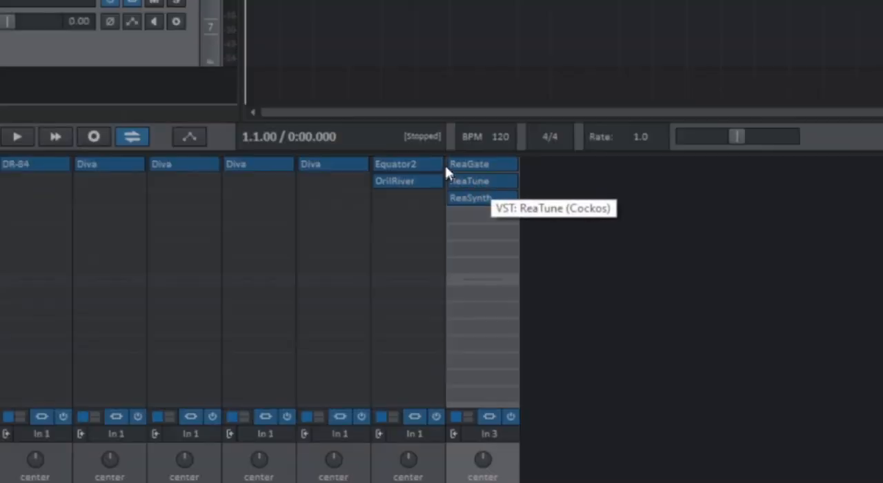
mouse_move(503, 204)
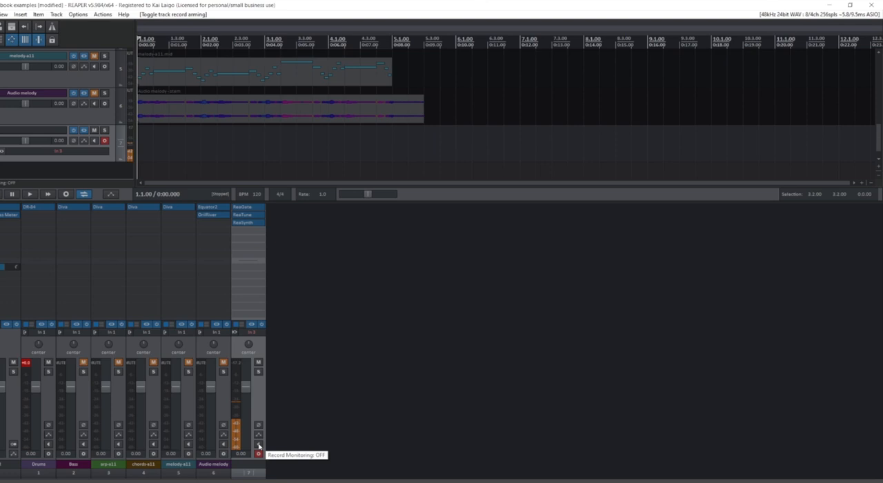
Step: Arm track 7 for recording and switch its input monitoring on
click(259, 447)
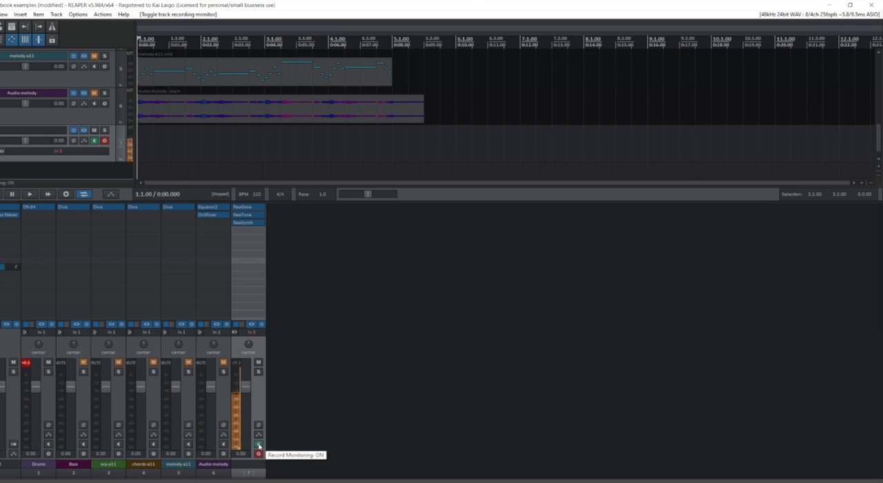
click(258, 444)
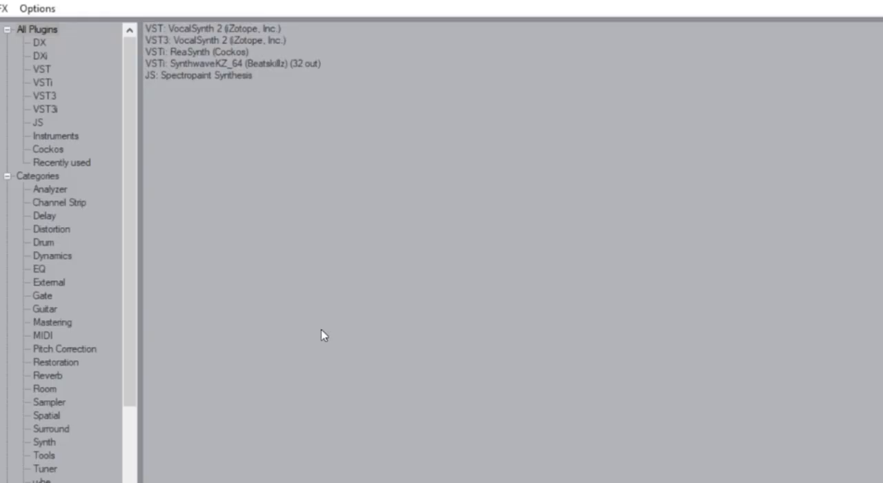
mouse_move(324, 335)
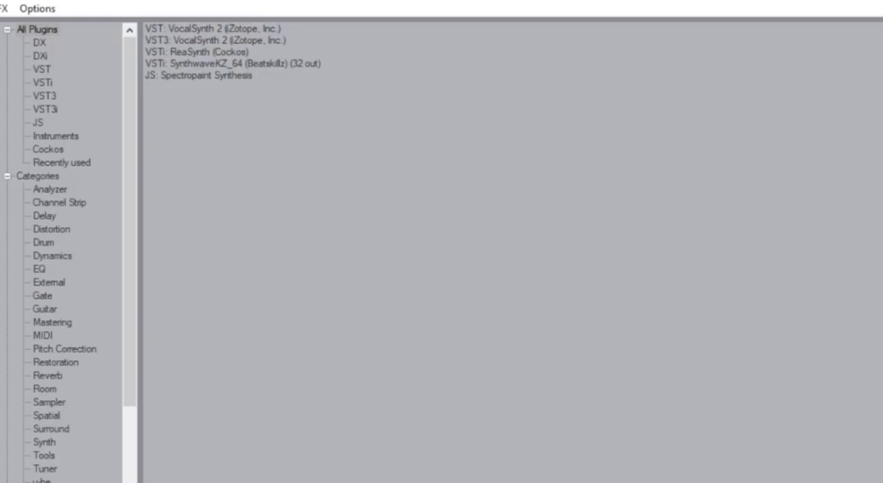
Step: Bring up the Add FX to Track 7 browser filtered to gate plug-ins like ReaGate
click(42, 295)
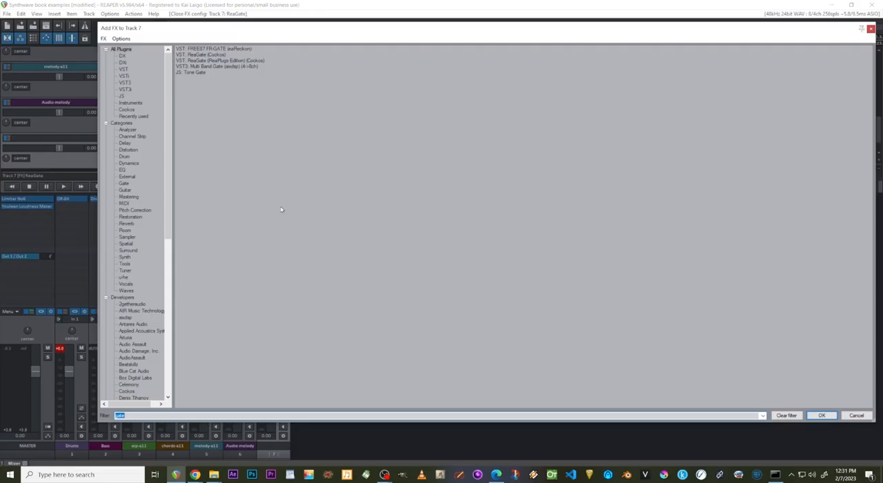
mouse_move(224, 267)
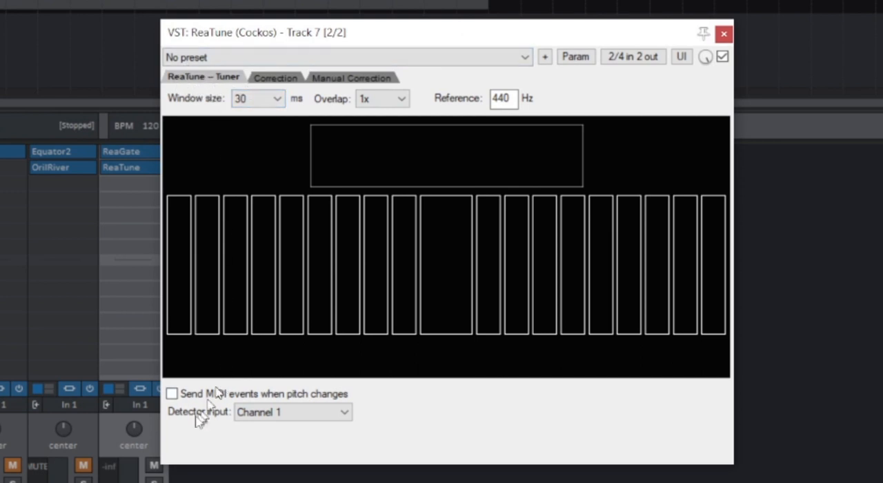
mouse_move(305, 465)
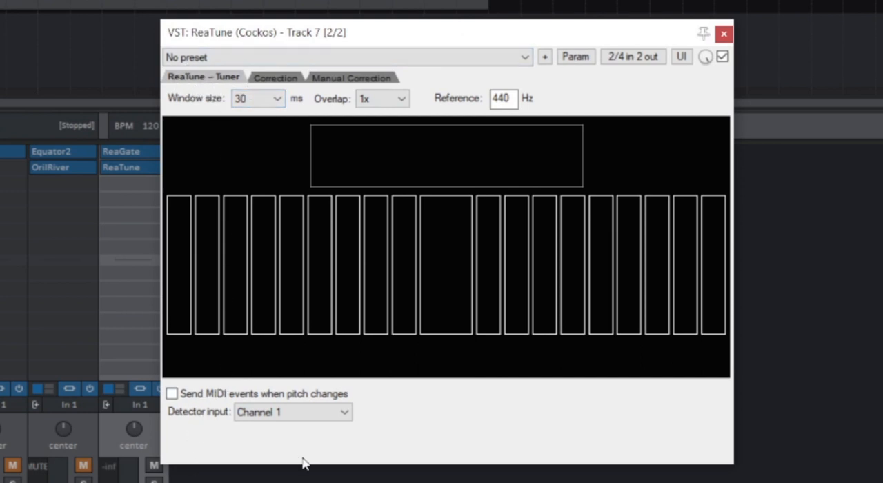
mouse_move(153, 405)
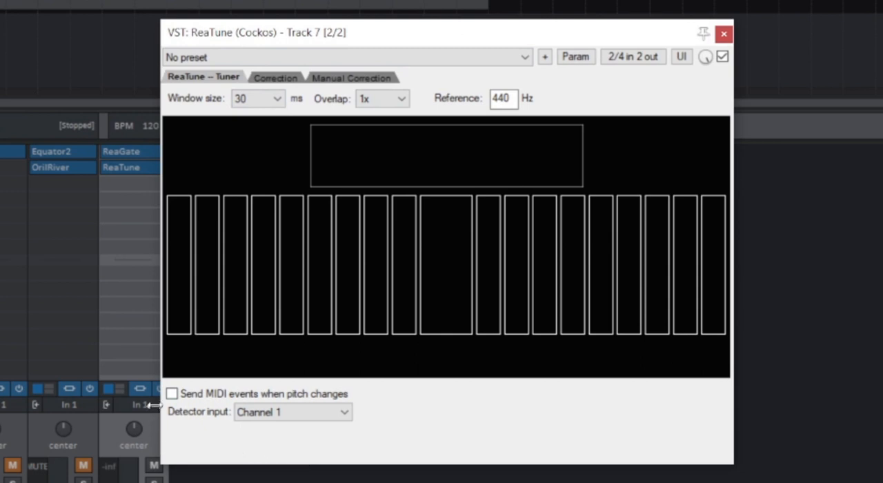
Step: Enable ReaTune's 'Send MIDI events when pitch changes' on track 7
click(172, 393)
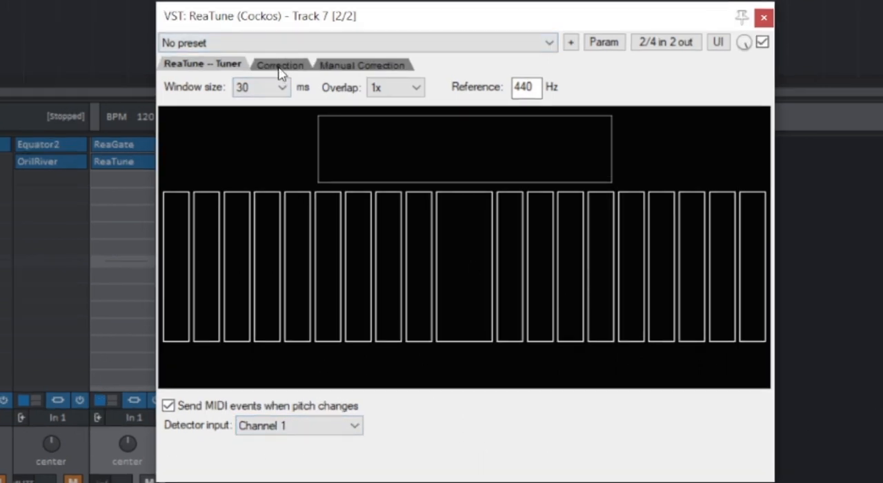
Step: Enable ReaTune's automatic pitch correction with a 10 ms attack time
click(281, 64)
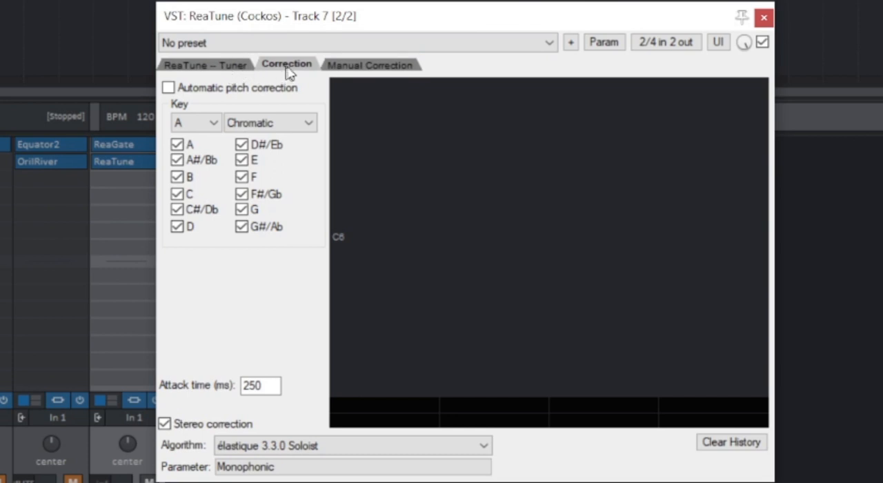
click(168, 88)
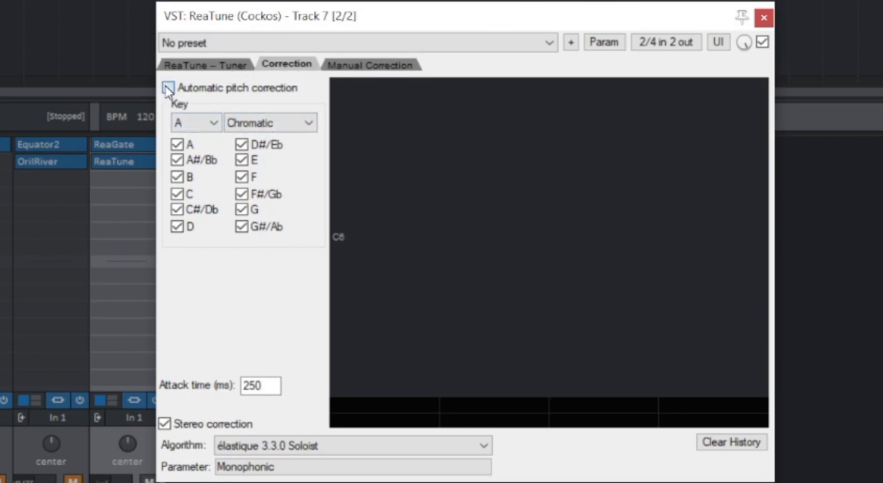
click(169, 87)
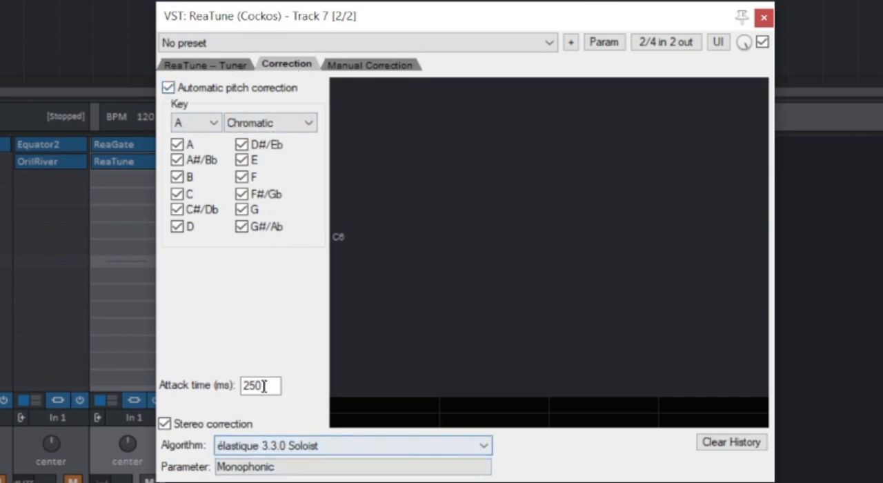
triple_click(260, 385)
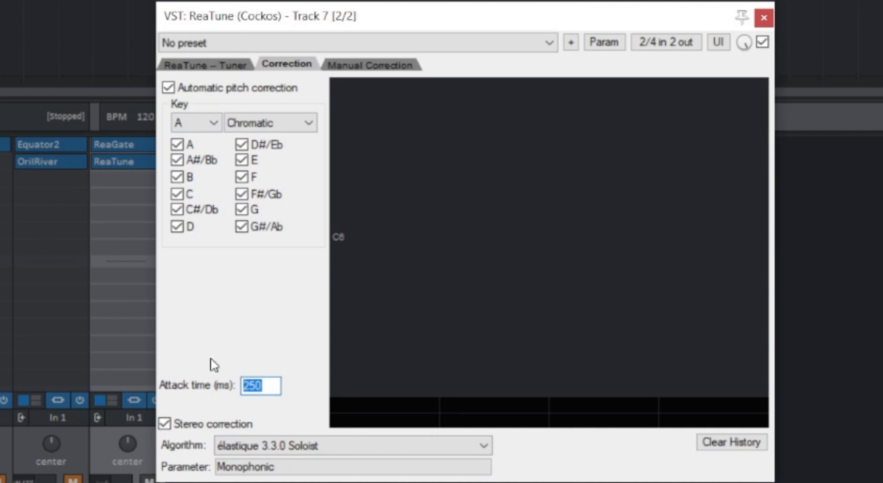
text(2)
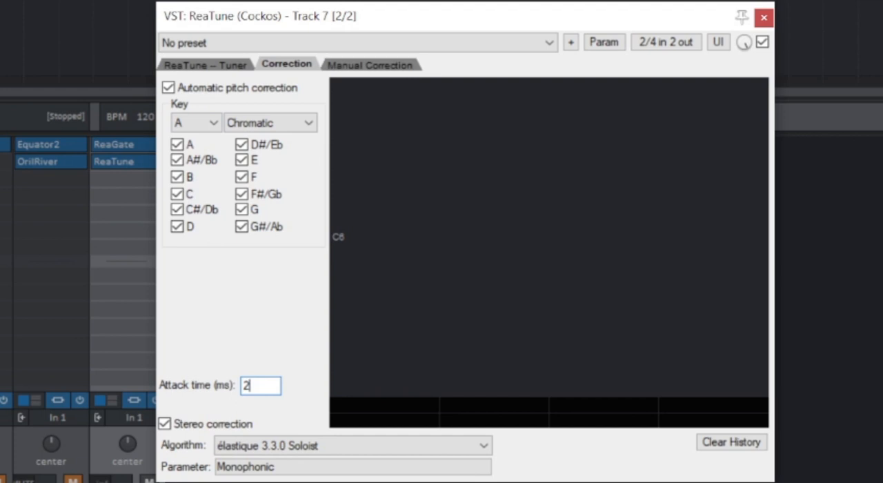
key(Backspace)
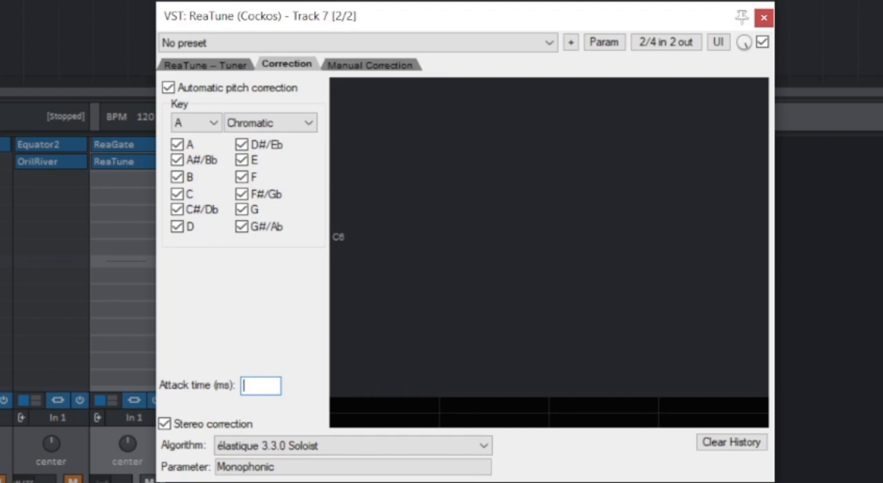
text(10)
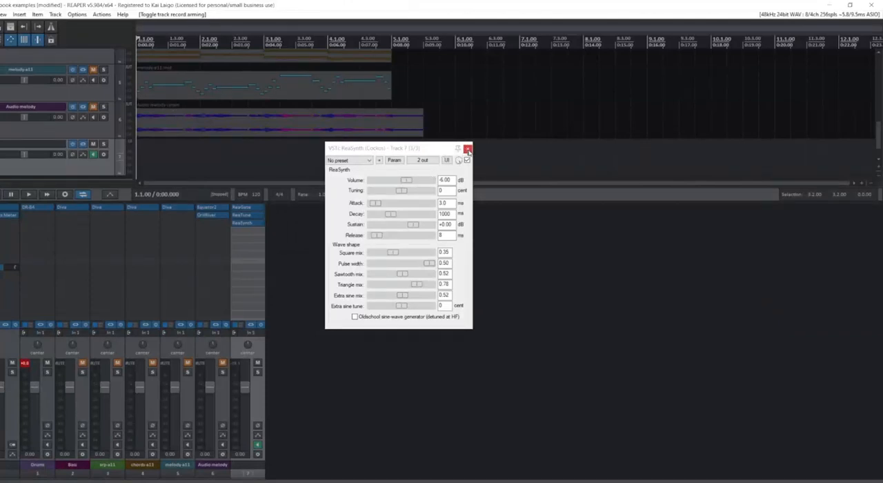
Step: Close the ReaSynth window, leaving track 7's ReaGate, ReaTune, ReaSynth chain in the mixer
click(468, 148)
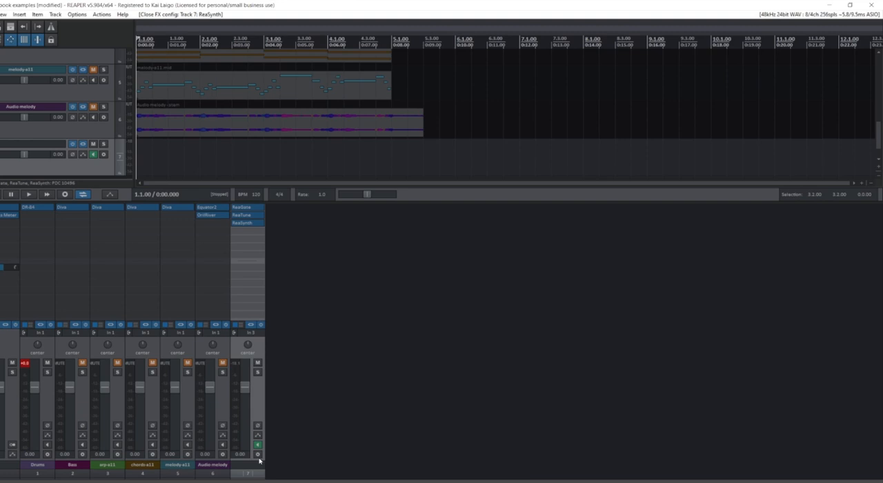
click(257, 454)
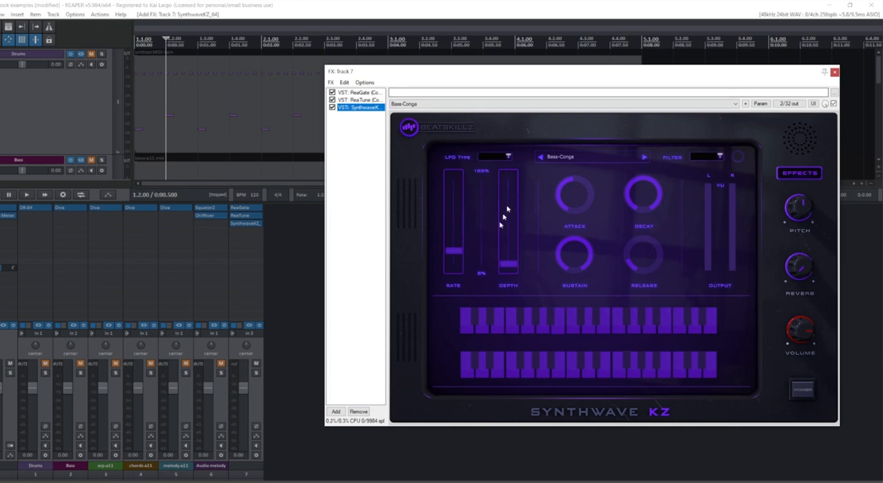
mouse_move(252, 393)
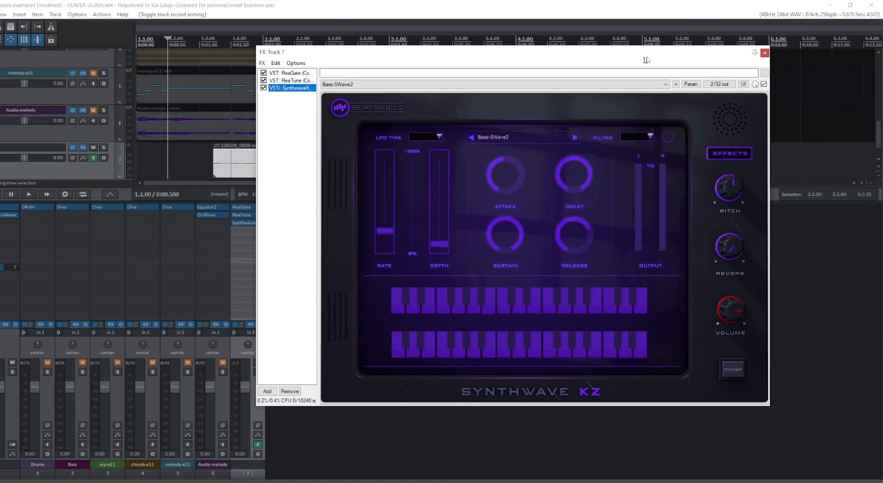
Step: Swap ReaSynth for SynthwaveKZ_64 on track 7 and step through its bass presets
click(288, 72)
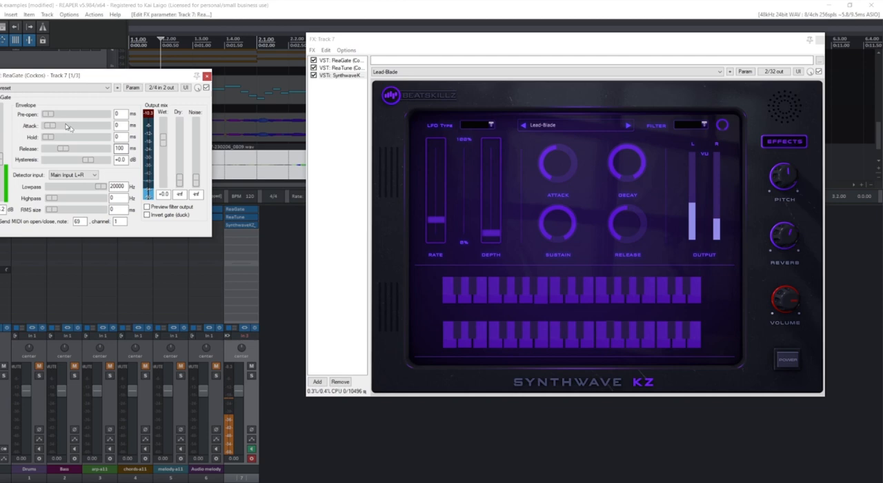
Step: Close the ReaGate window, leaving SynthwaveKZ on the Lead-Blade preset
click(207, 75)
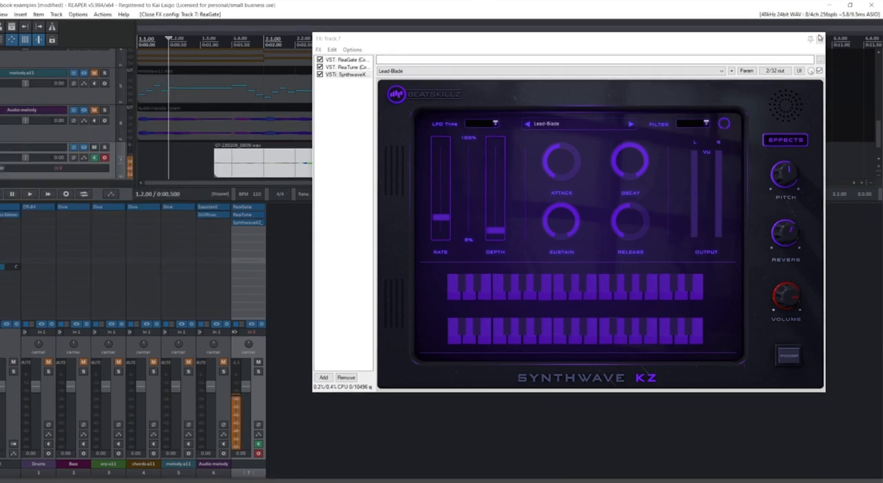